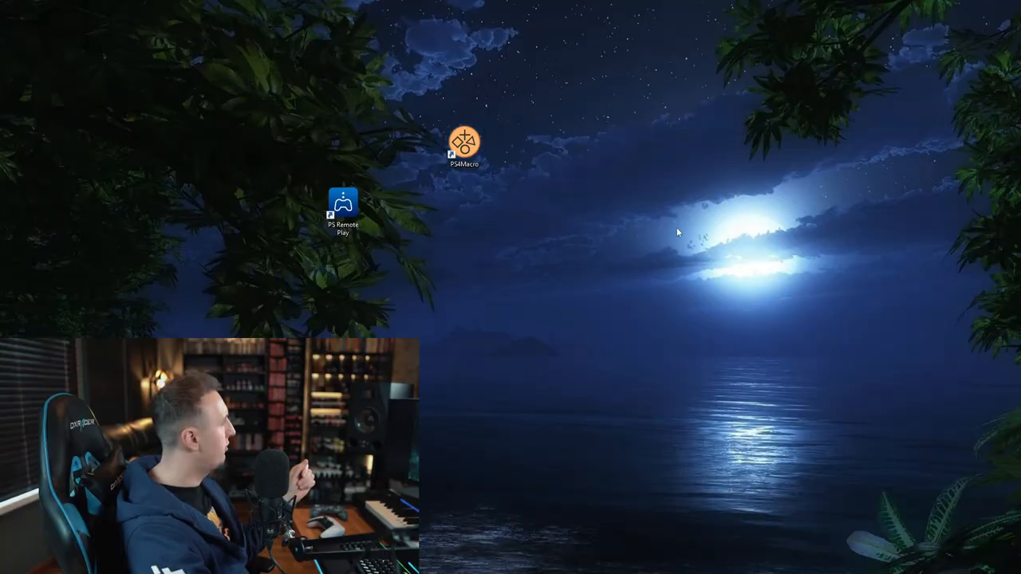
Step: Launch PS Remote Play from its Windows desktop shortcut
click(466, 146)
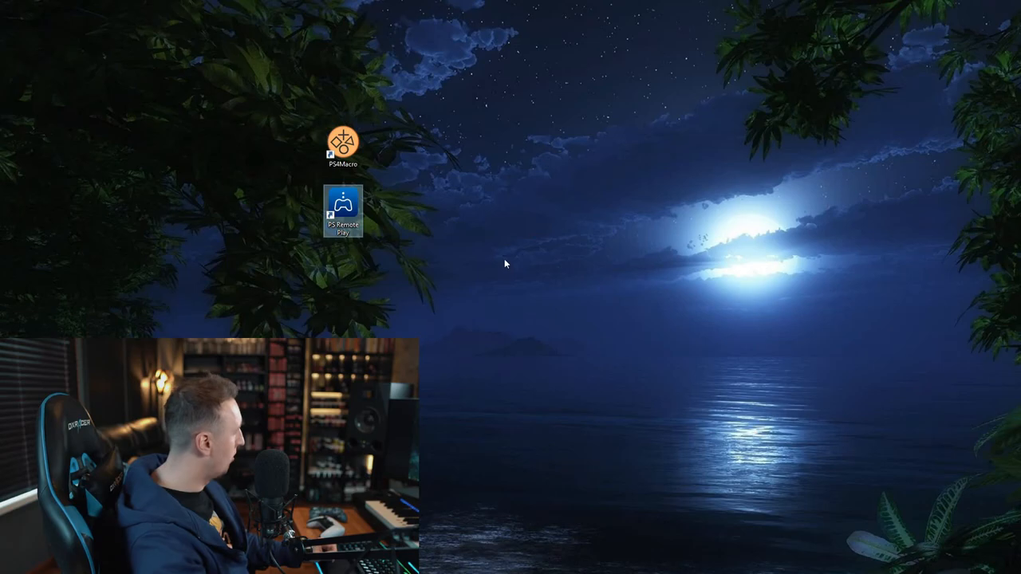
double_click(343, 211)
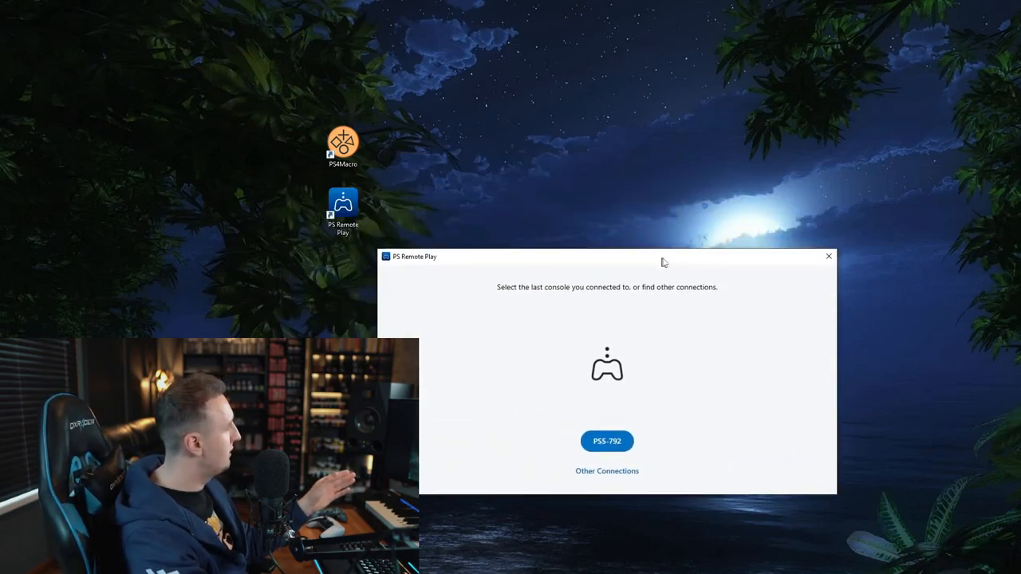
Step: Connect to the PS5-792 console, declining the app update and acknowledging the home-network notice
click(607, 441)
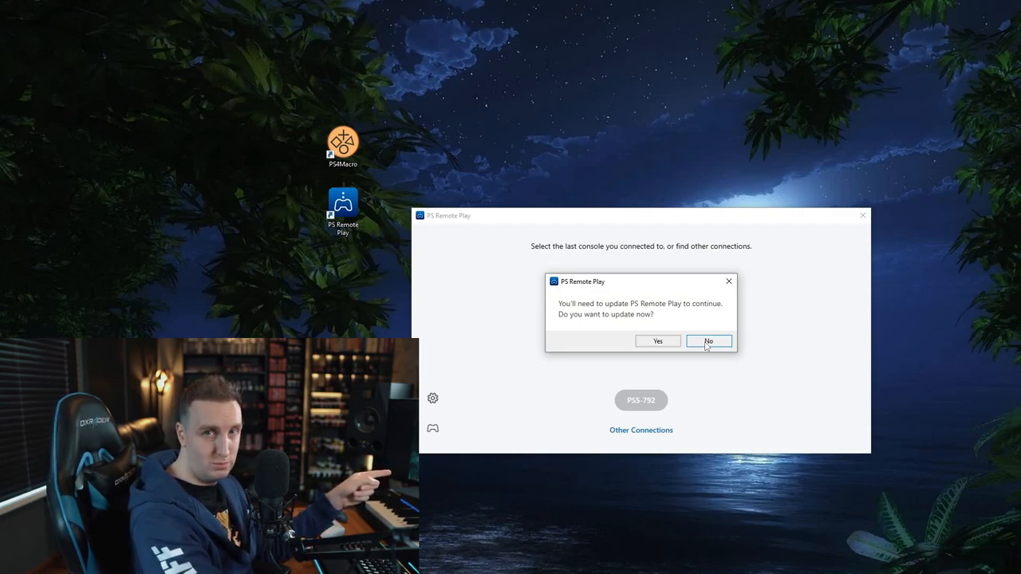
click(709, 341)
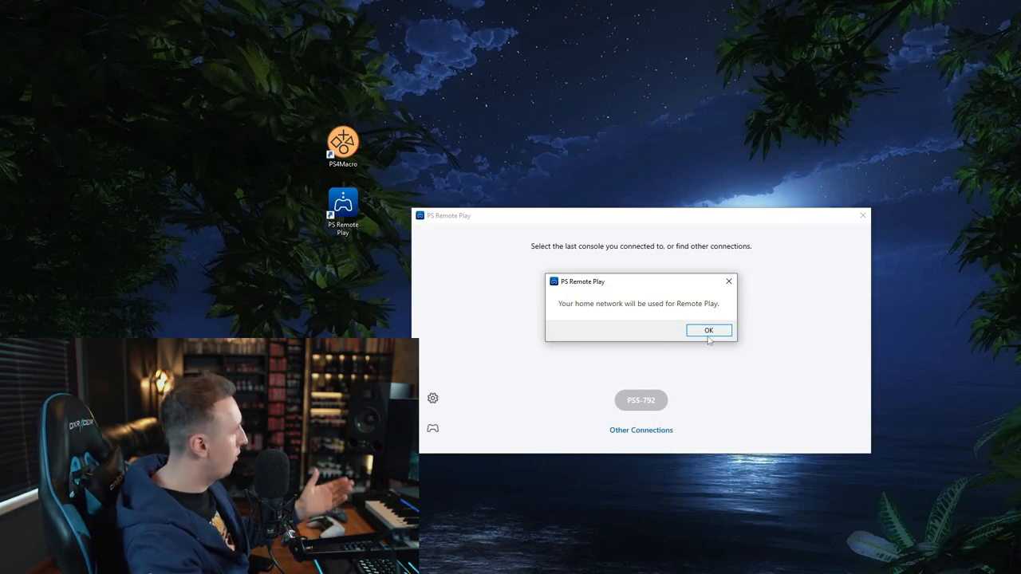
click(709, 330)
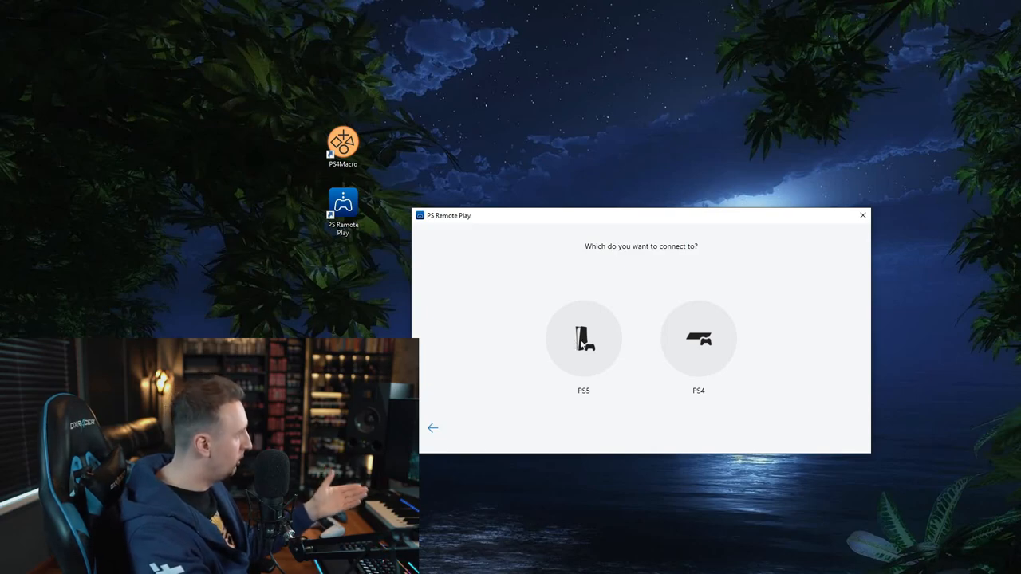
mouse_move(662, 348)
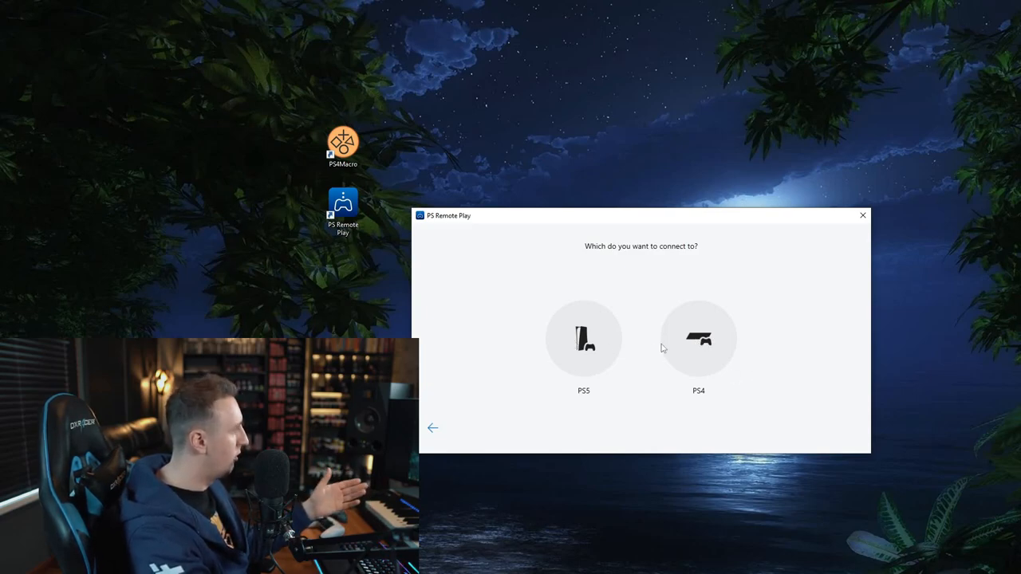
mouse_move(587, 351)
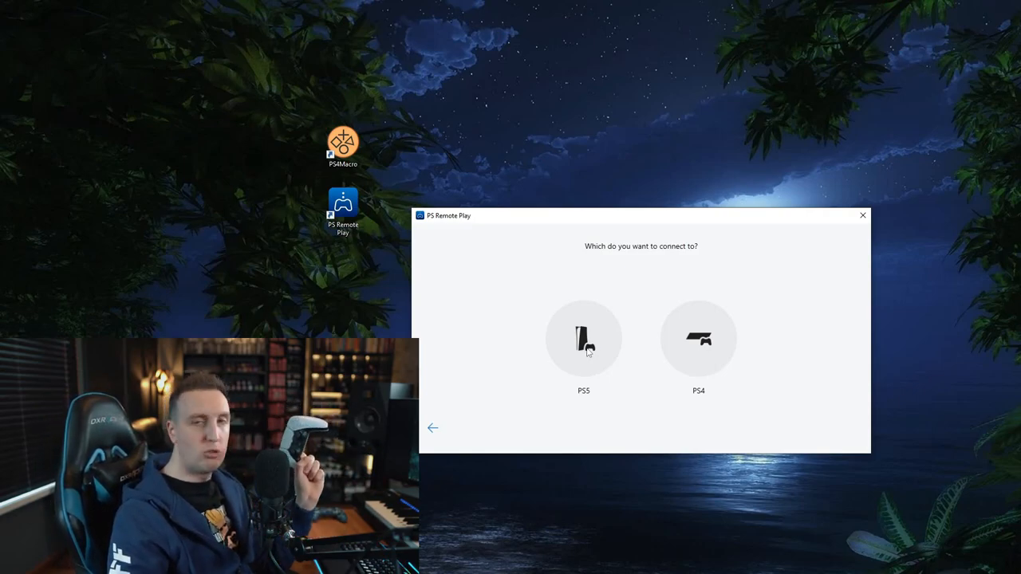
Step: Choose the PS5 and acknowledge the 'Before connecting to your PS5' notice to reach manual linking
click(584, 339)
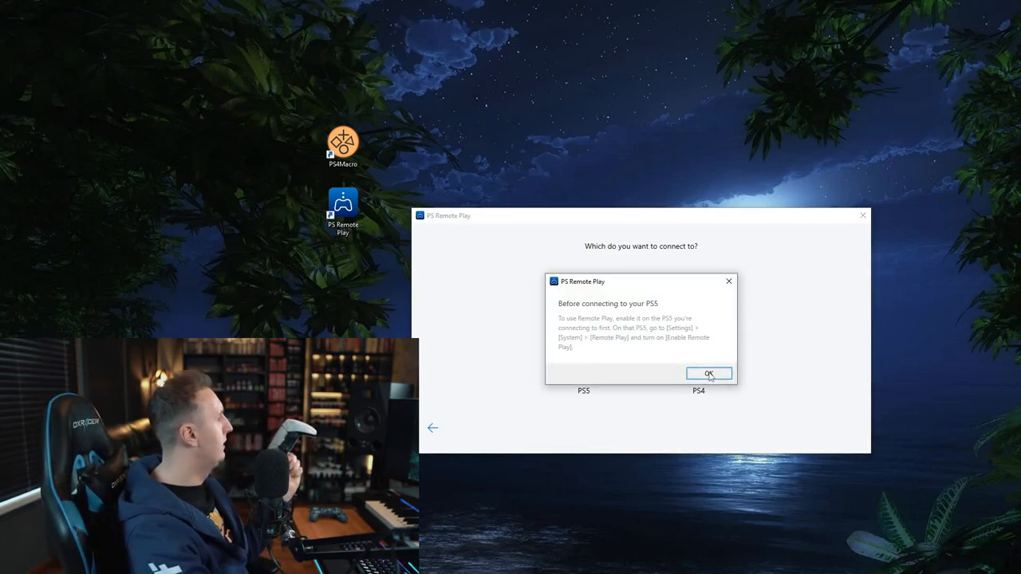
click(709, 374)
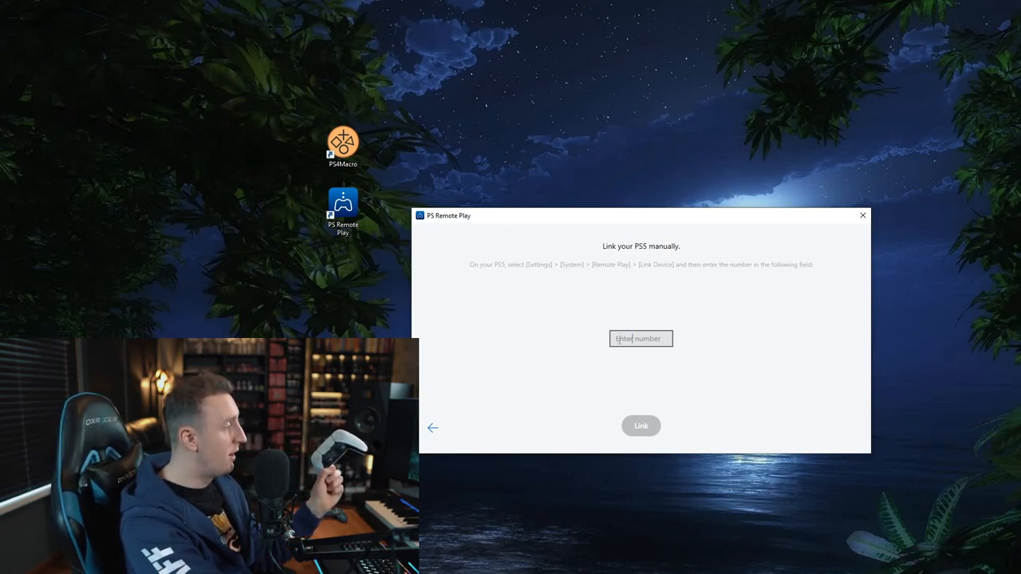
mouse_move(883, 355)
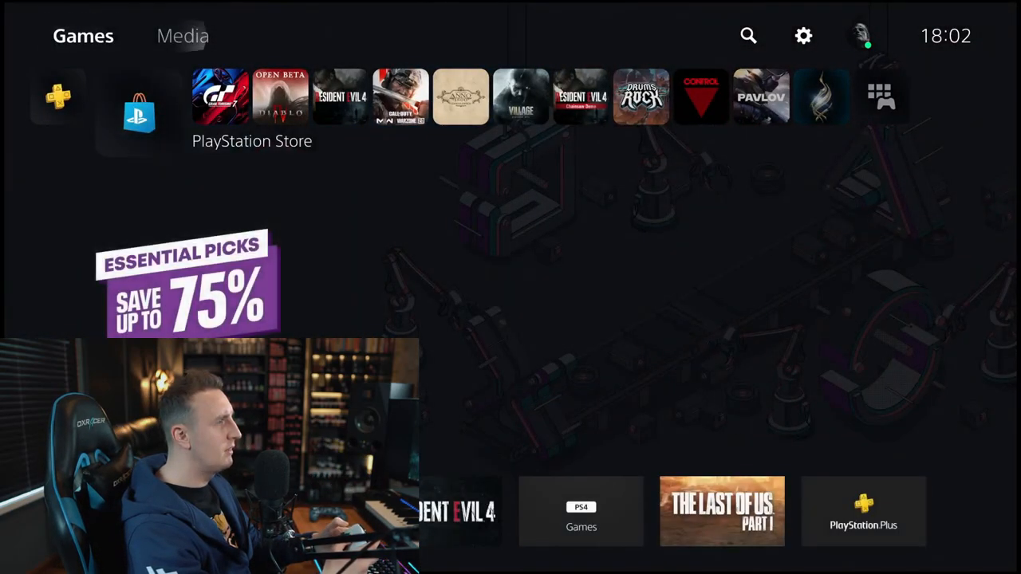
Step: On the PS5, request a Link Device number from the Remote Play settings
click(802, 36)
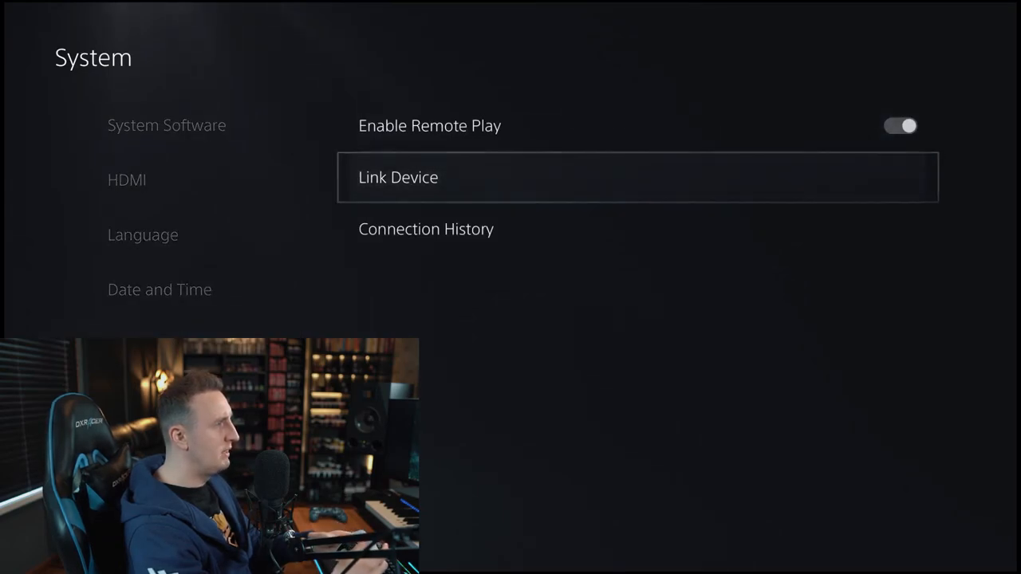
click(399, 177)
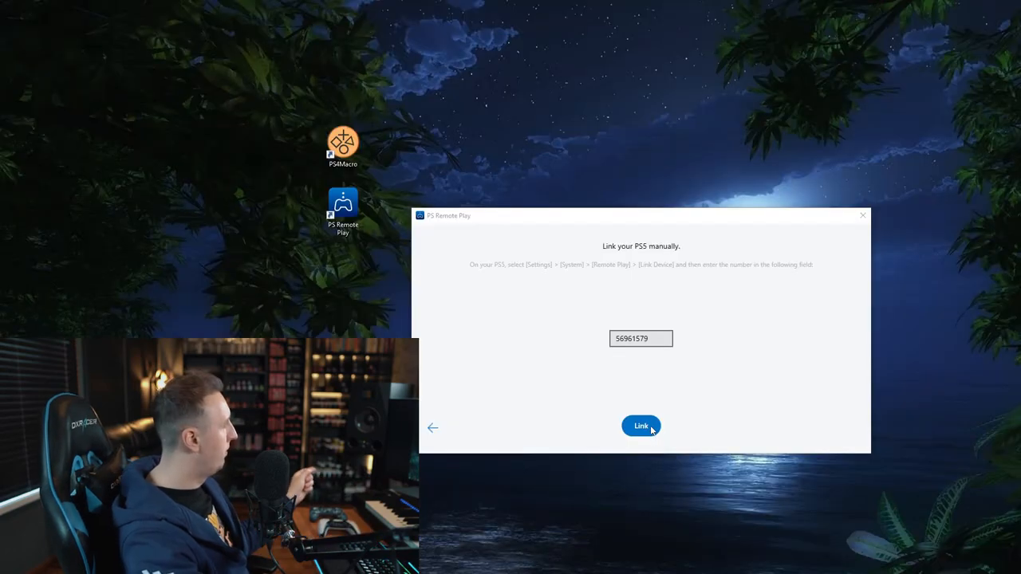
Step: Link the PC to the PS5 with the entered number so its home screen streams
click(641, 426)
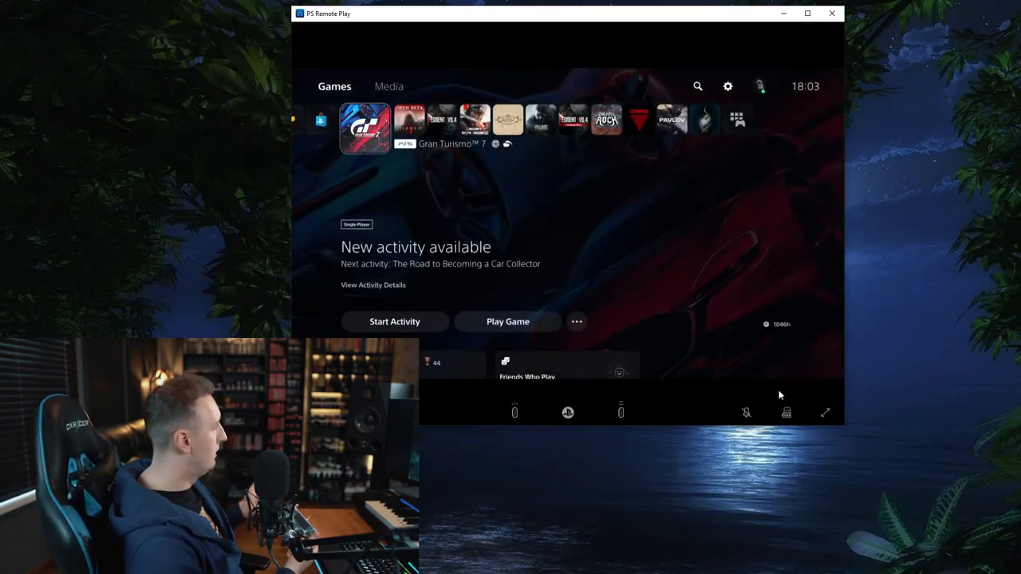
Step: Start Gran Turismo 7 from the streamed PS5 home screen and reach World Circuits
click(507, 320)
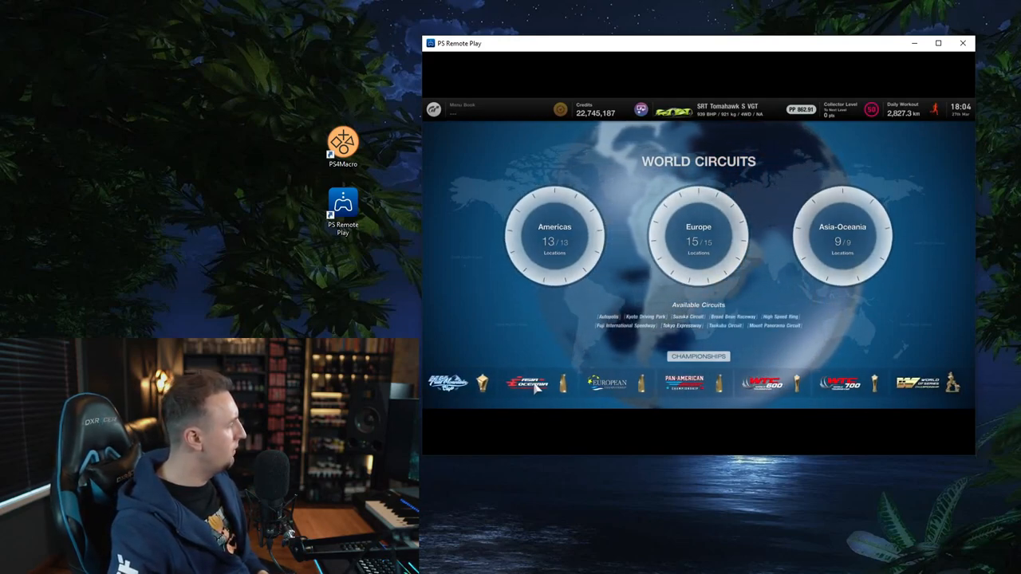
Step: Launch PS4 Macro from its desktop shortcut alongside the Gran Turismo 7 stream
click(554, 236)
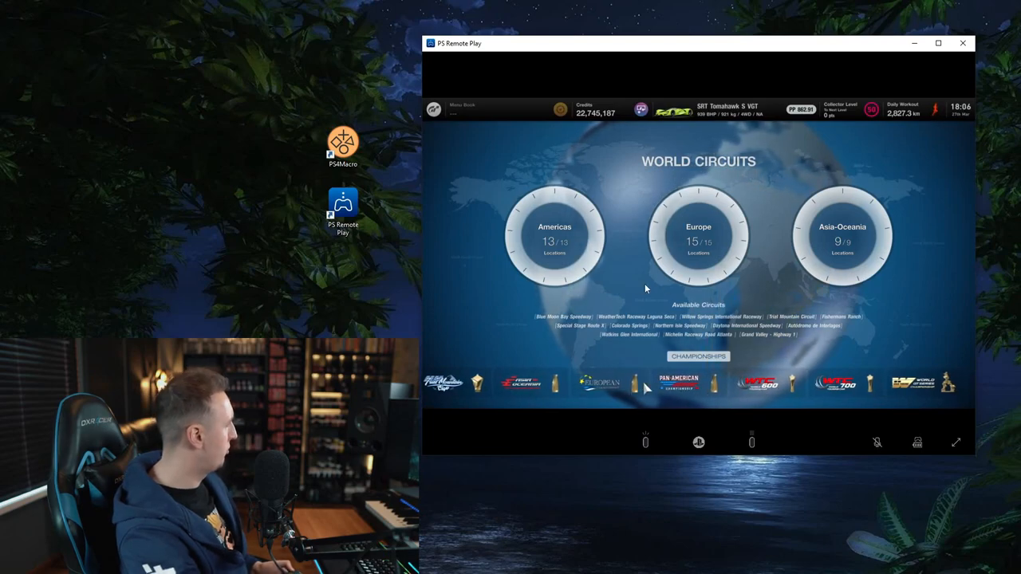
click(698, 234)
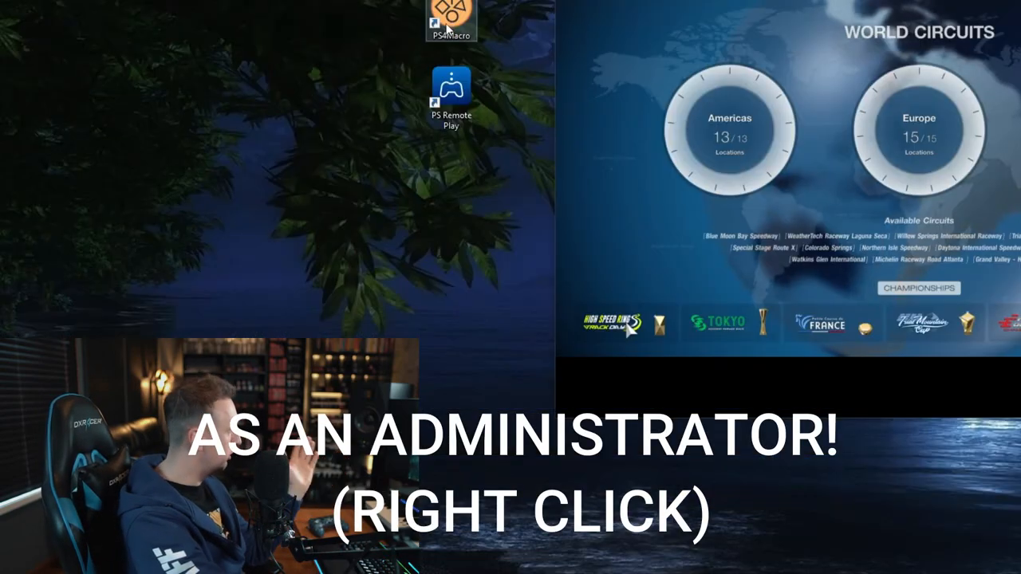
double_click(451, 20)
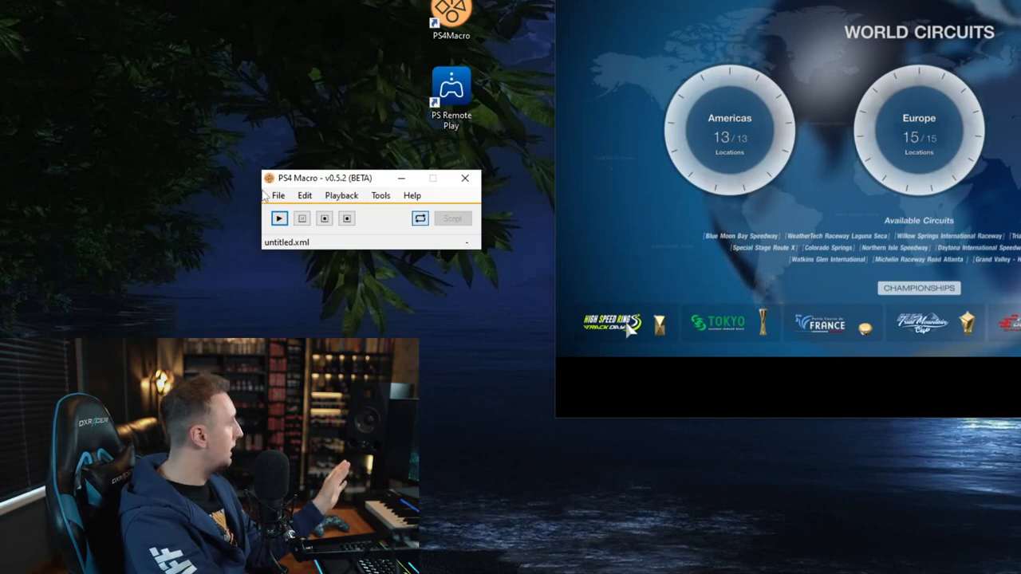
Step: Start recording controller inputs into PS4 Macro's untitled.xml script
click(341, 196)
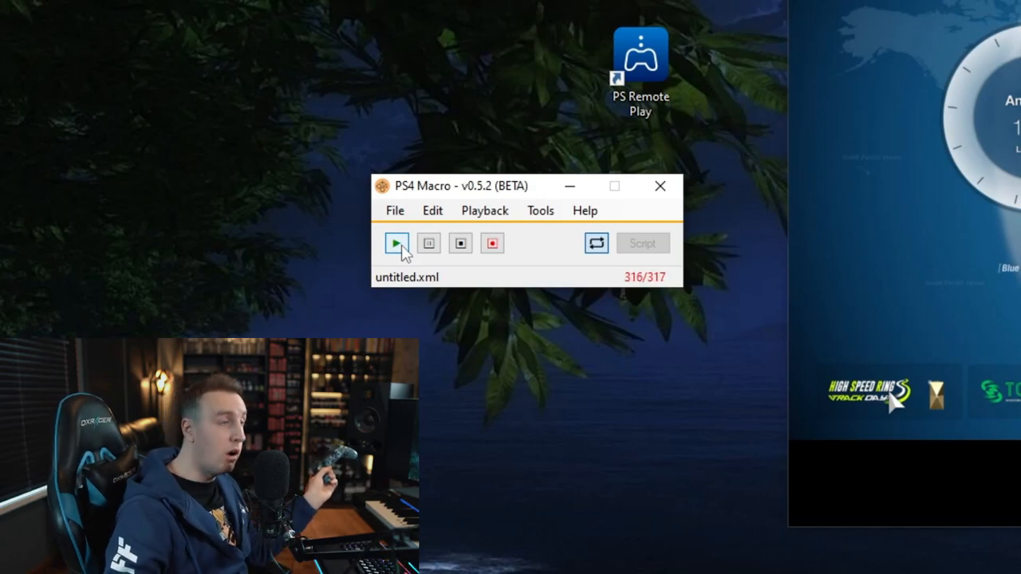
Step: Refocus the game stream and enter the Pan-American Championship to reach the Race 1 grid
click(396, 244)
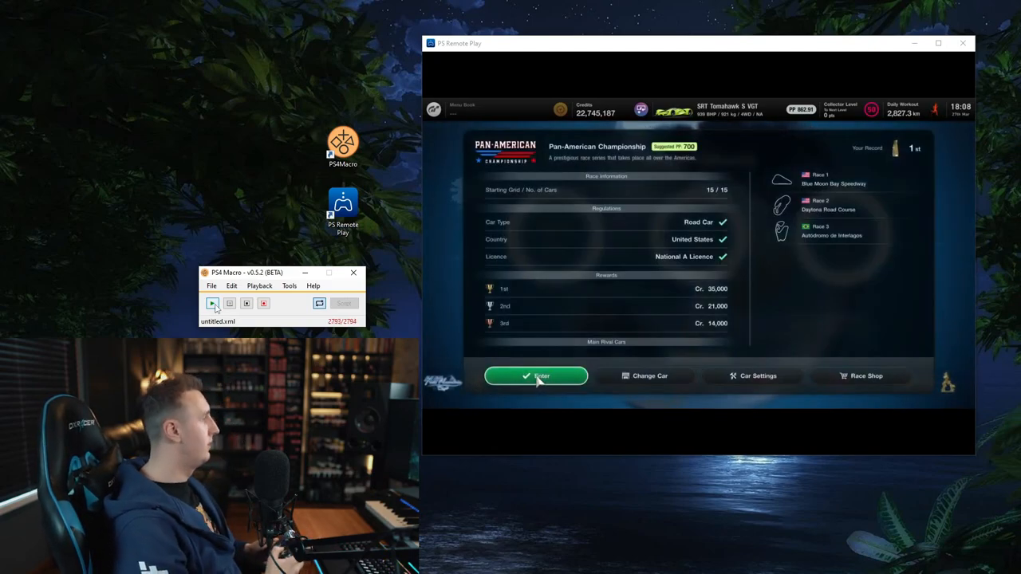
click(536, 376)
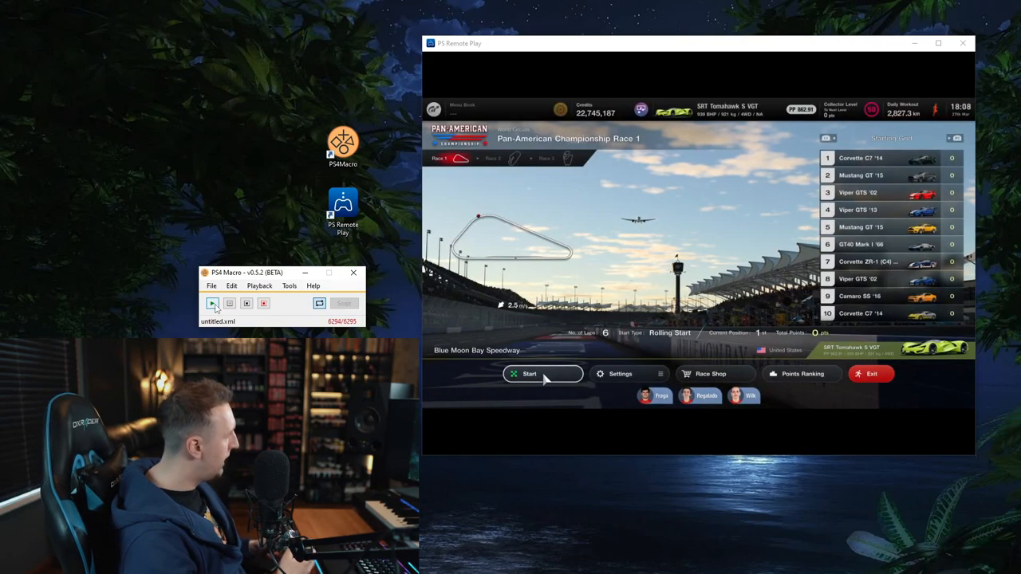
click(529, 373)
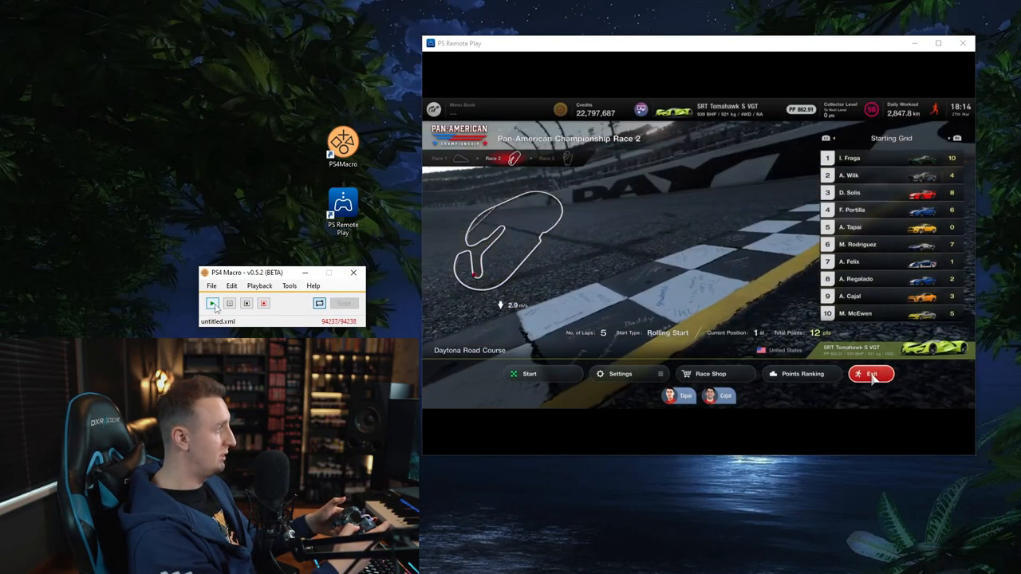
Step: Retire from the championship back to World Circuits and stop PS4 Macro's recording via Playback > Stop
click(871, 373)
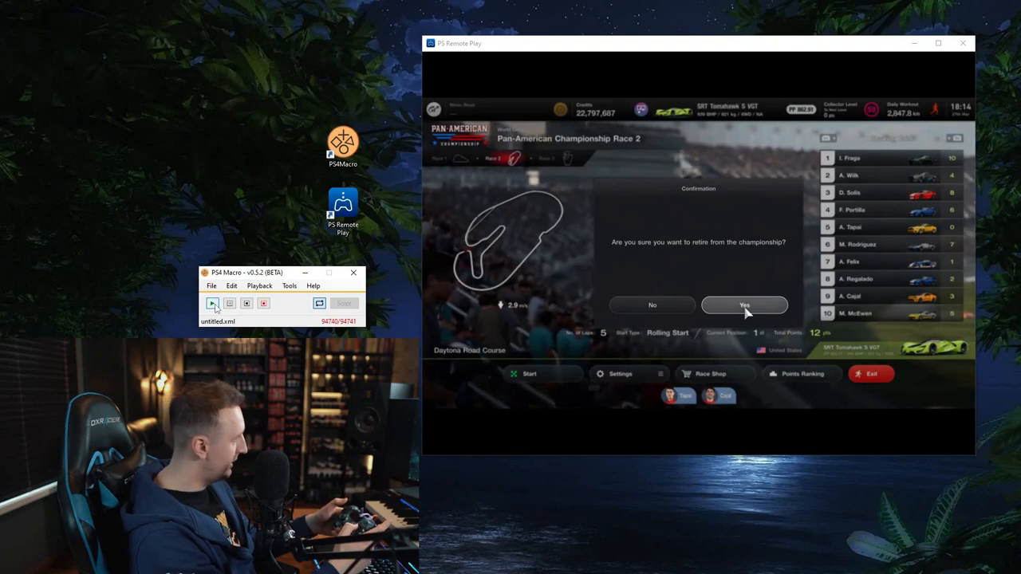
click(744, 304)
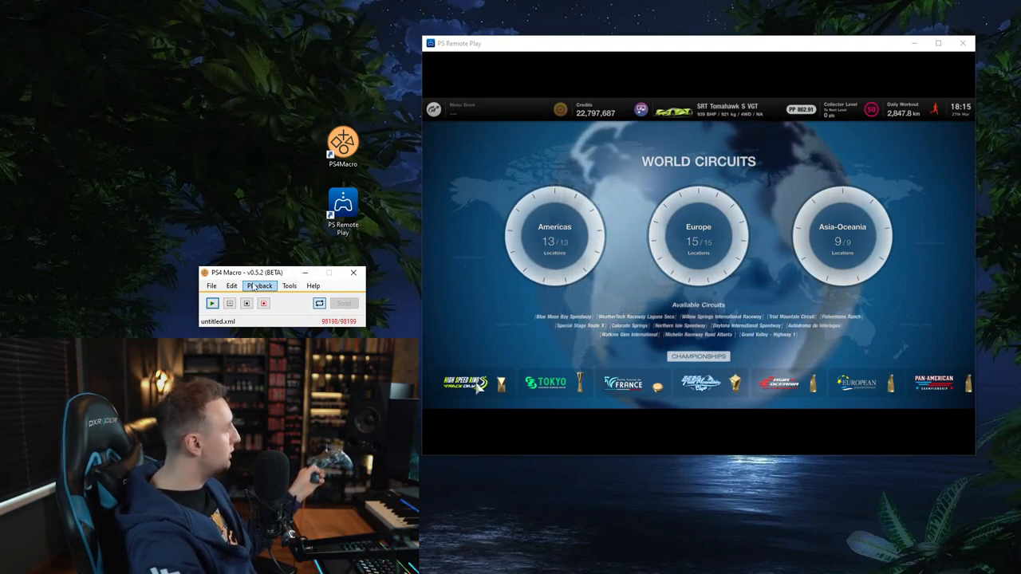
click(260, 285)
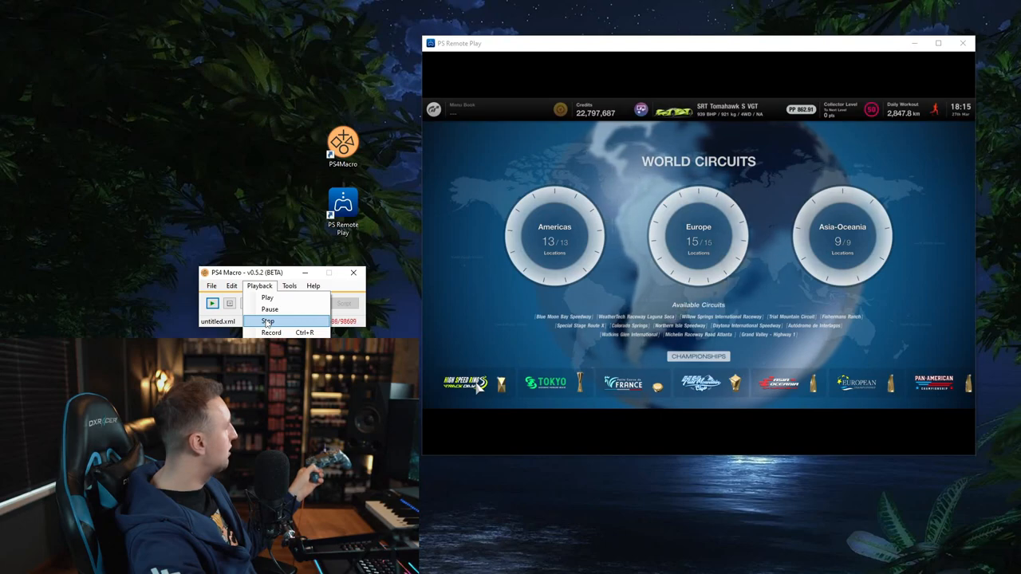
click(269, 321)
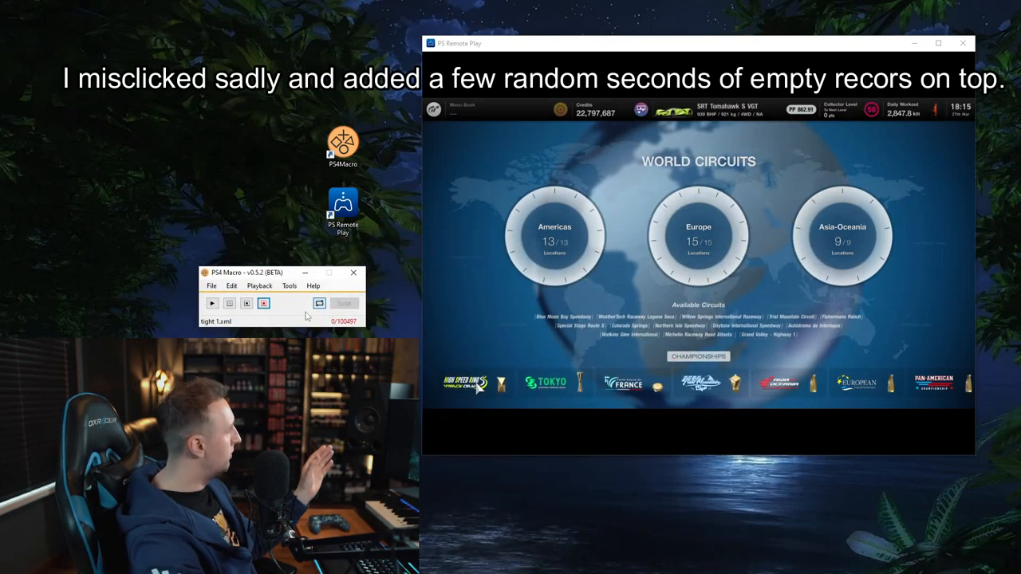
Step: Load tight 1.xml from the Desktop via File > Open, showing 98,781 frames
click(264, 303)
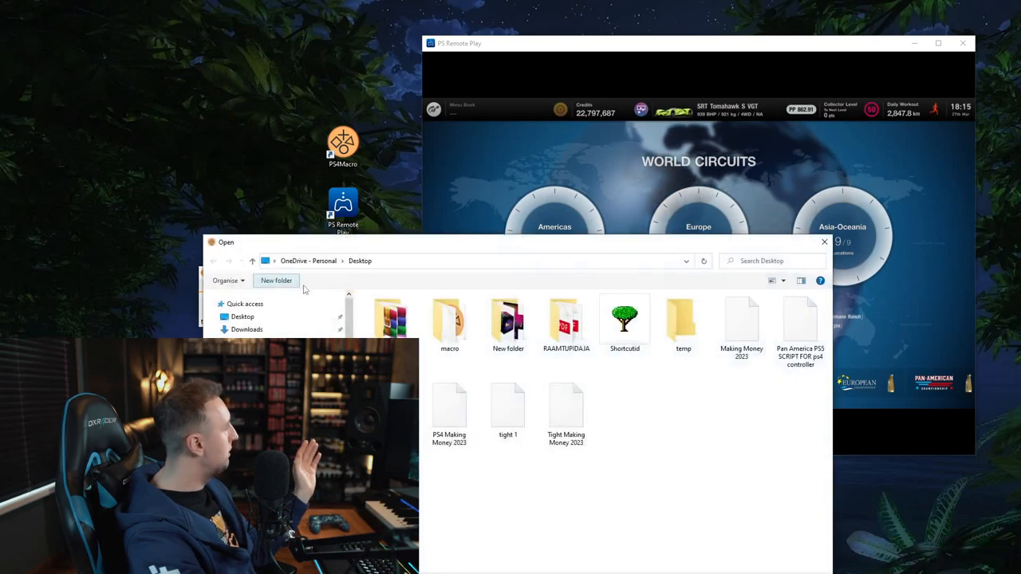
click(509, 407)
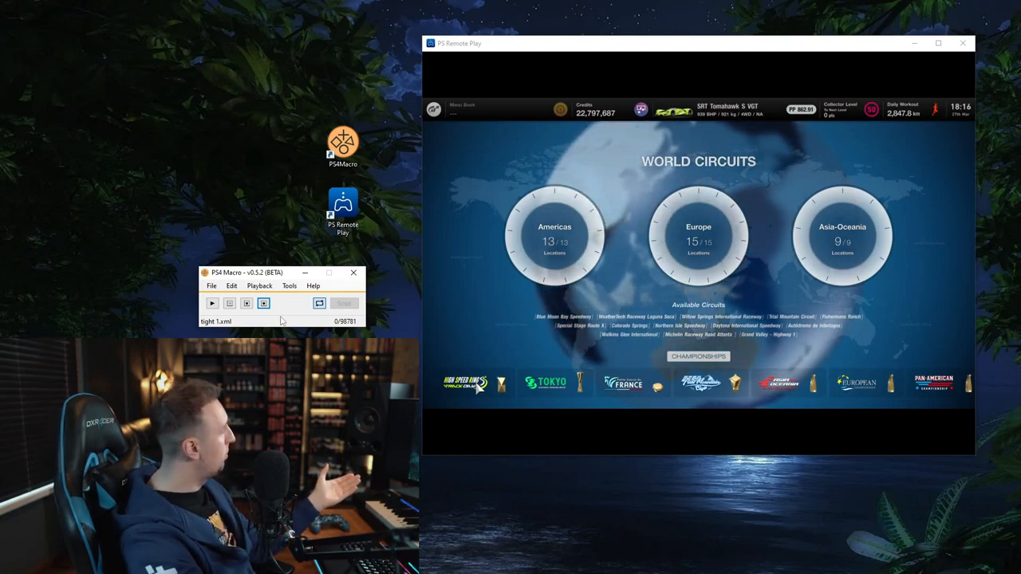
Step: Play the loaded script so it enters the Pan-American Championship and races to Daytona Race 2
click(211, 303)
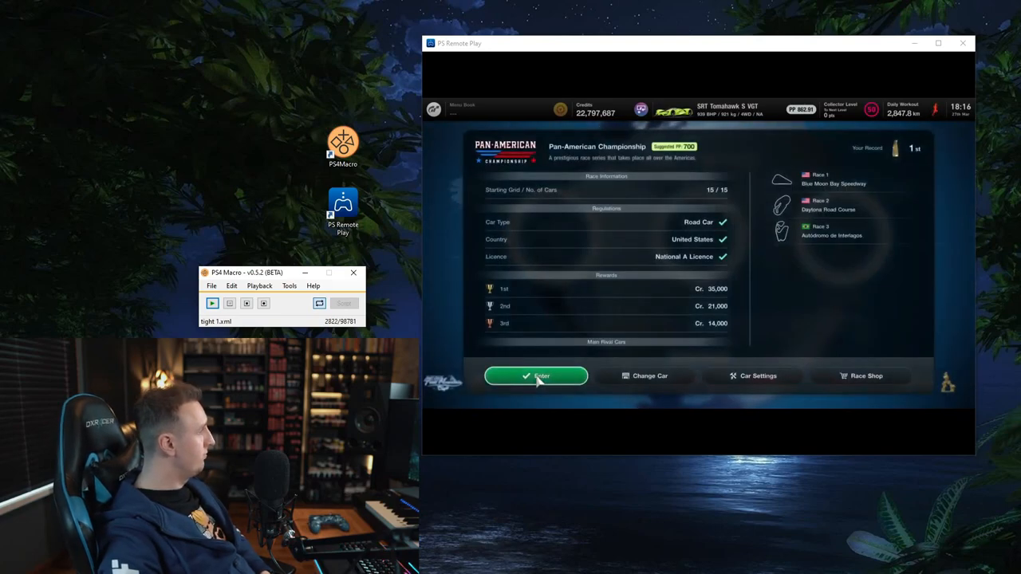
click(536, 376)
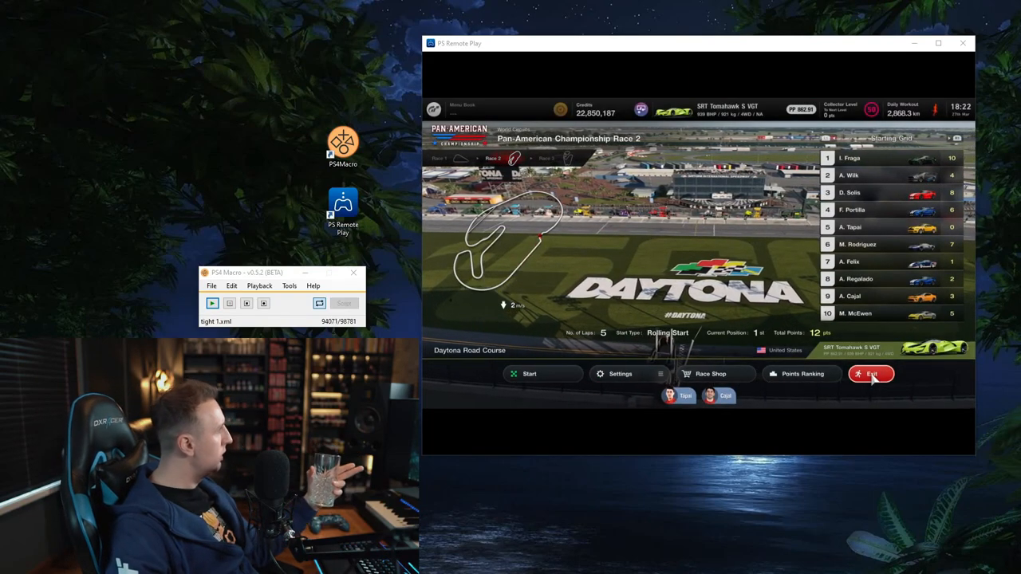
Step: Exit the Race 2 grid at Daytona and confirm Yes to retire from the championship
click(871, 374)
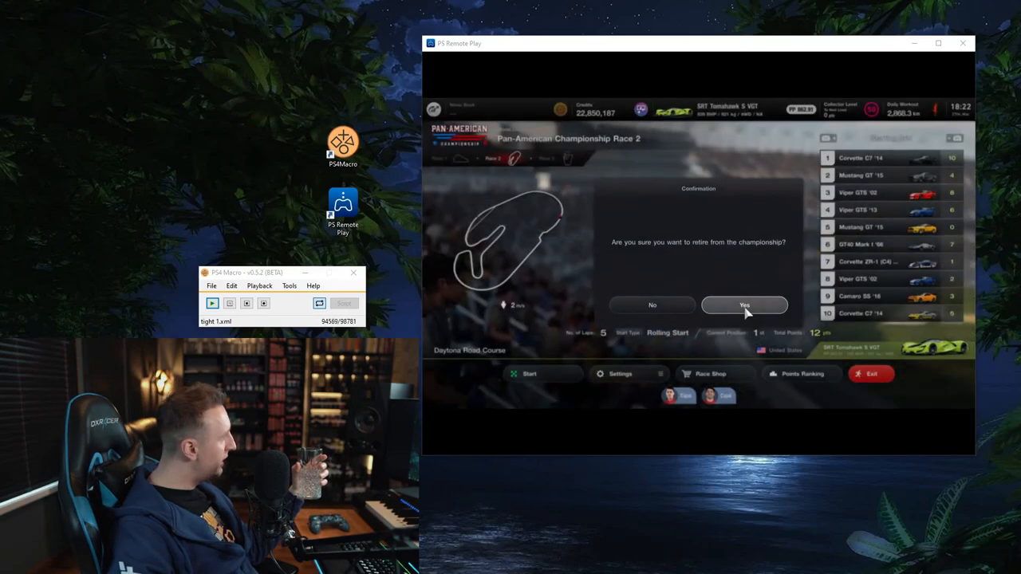
click(743, 305)
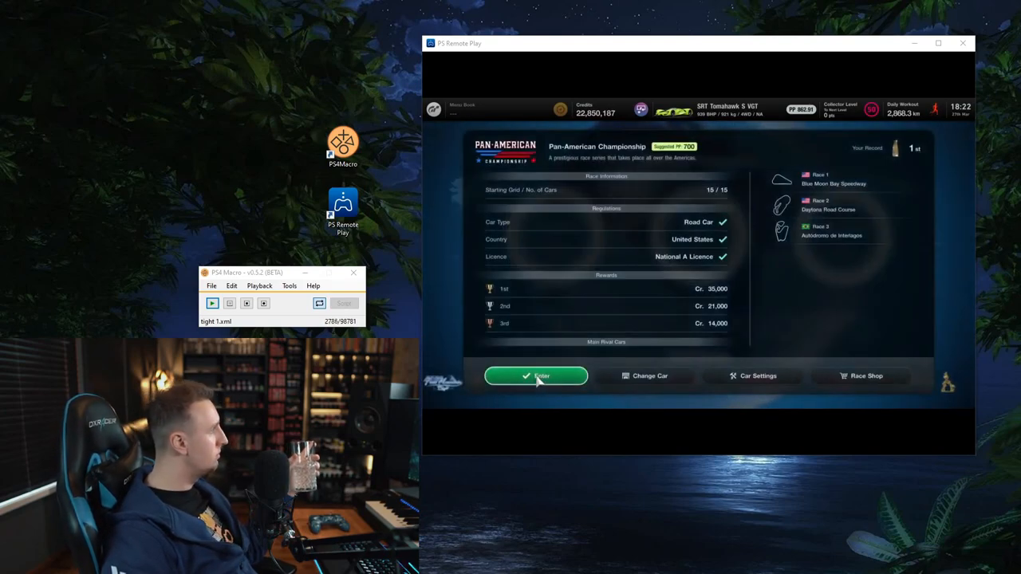
Step: Enter the championship again and start Race 1 at Blue Moon Bay Speedway on auto-drive
click(535, 376)
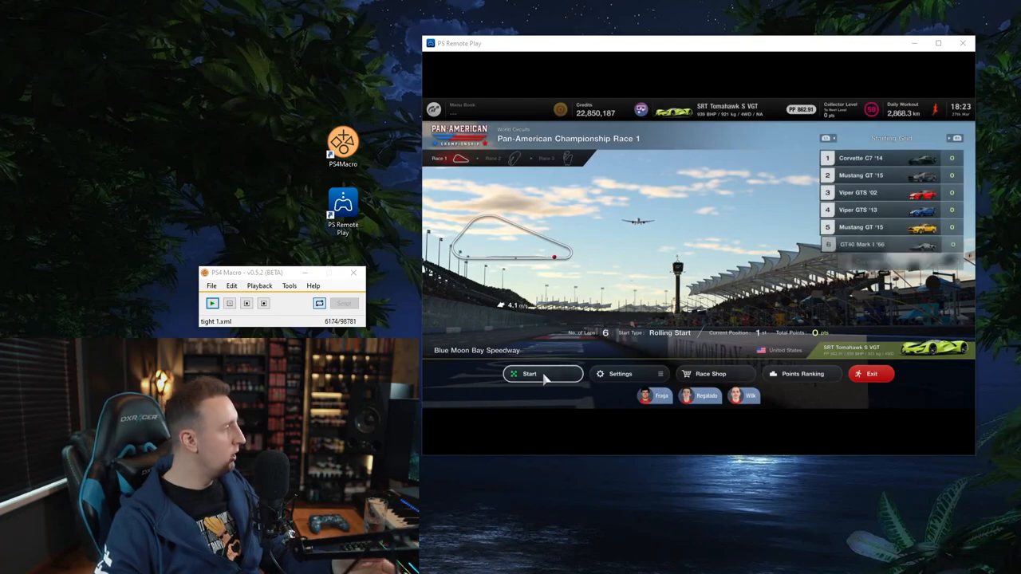
click(529, 374)
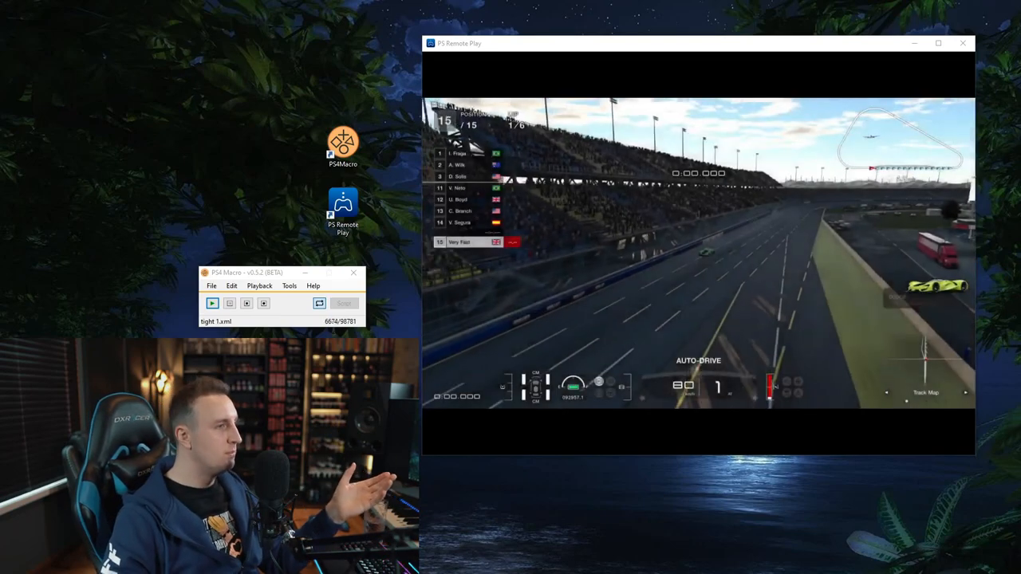